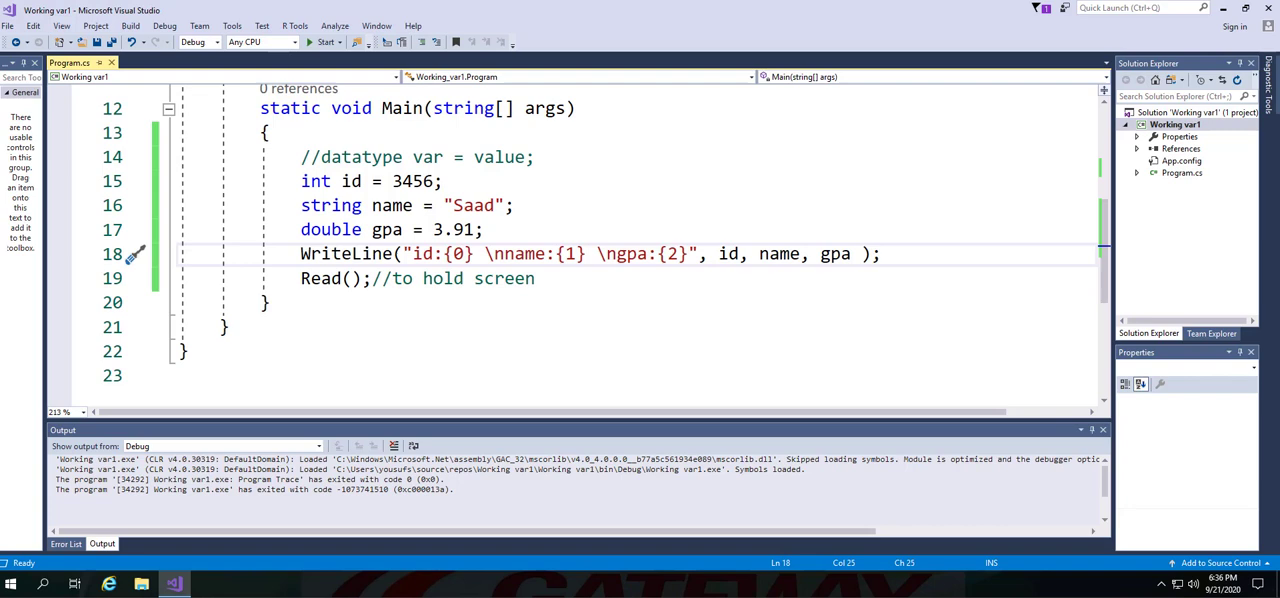
Change the integer declaration to declare id1 = 3456 and id2 = 4343
click(424, 253)
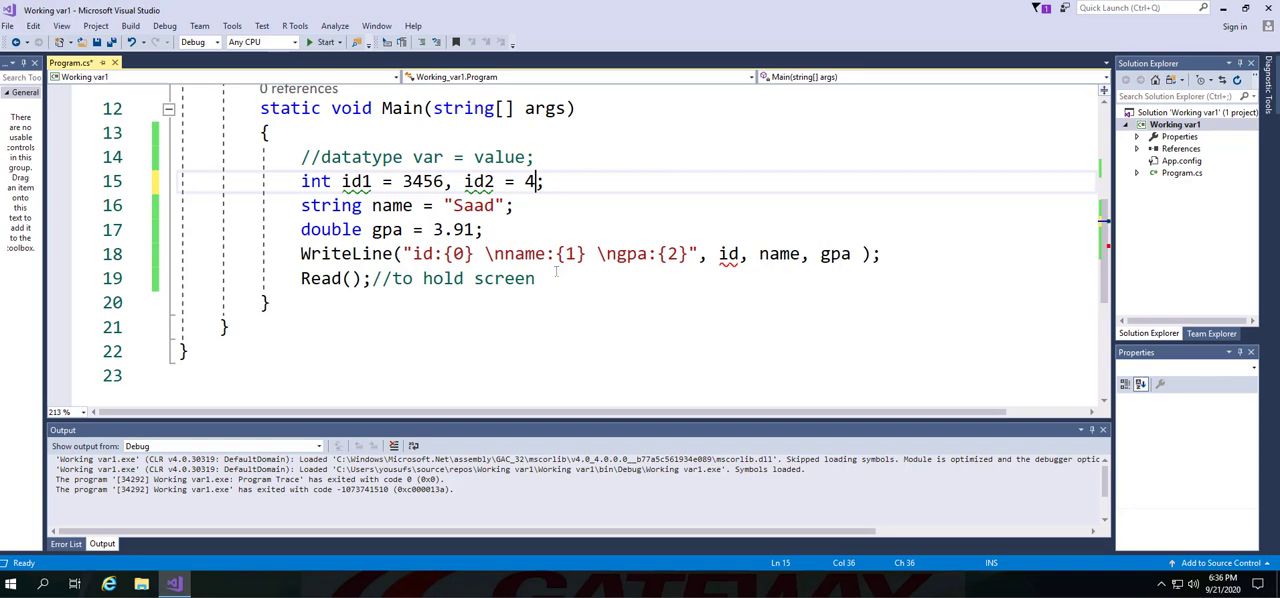
text(343)
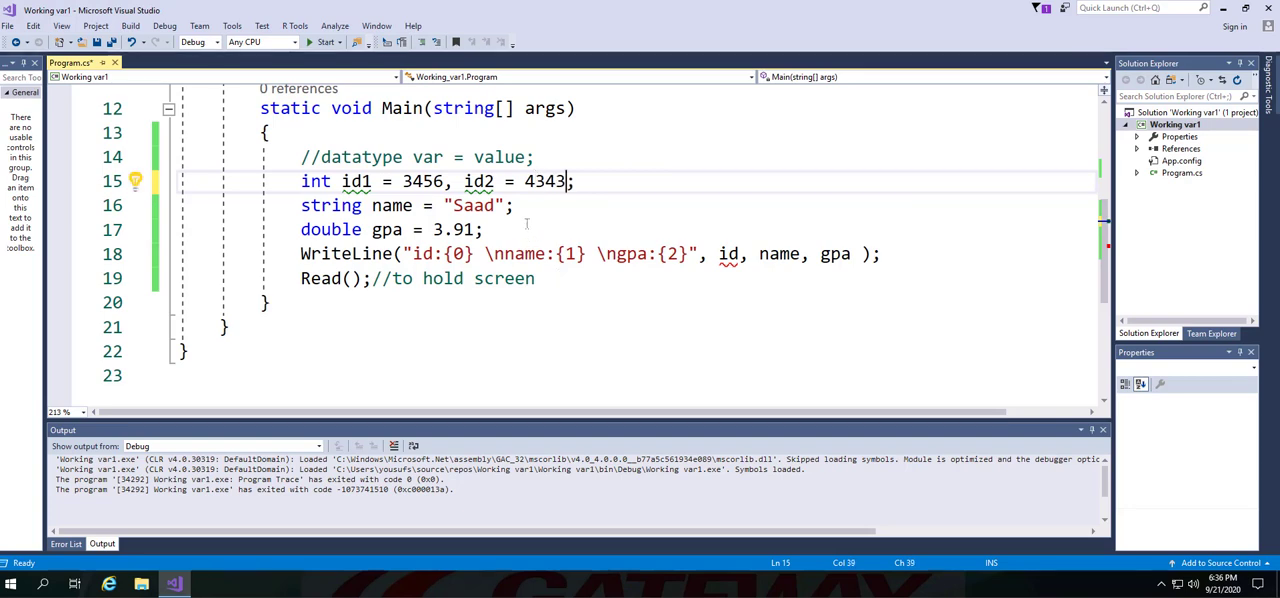
mouse_move(528, 223)
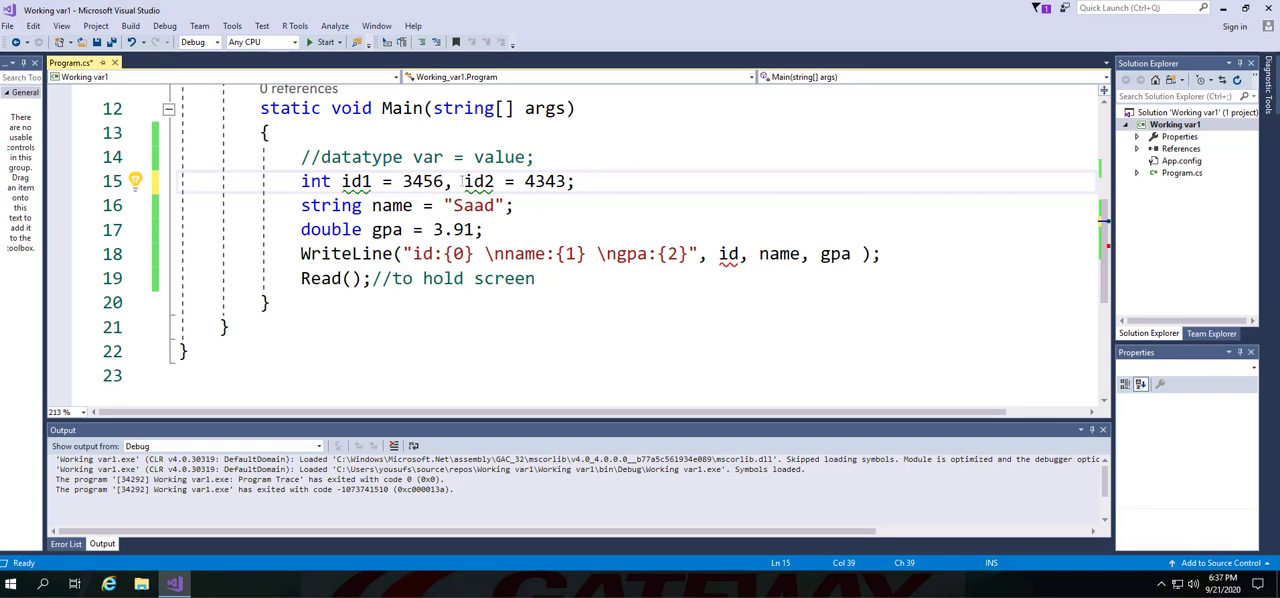
mouse_move(479, 181)
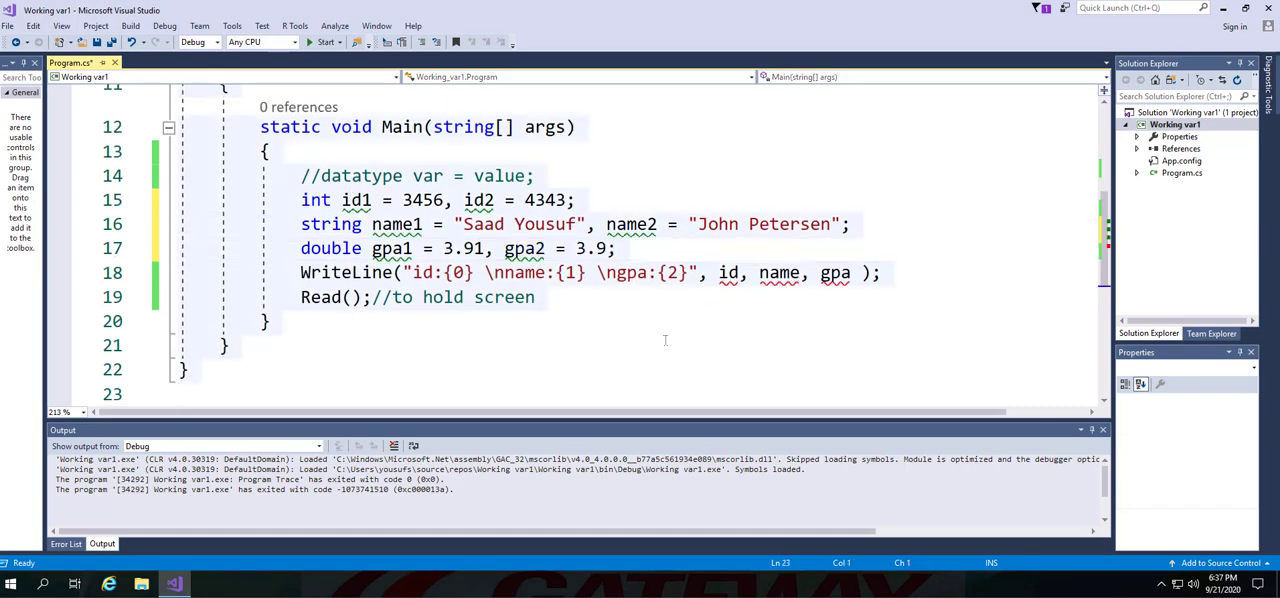
mouse_move(783, 290)
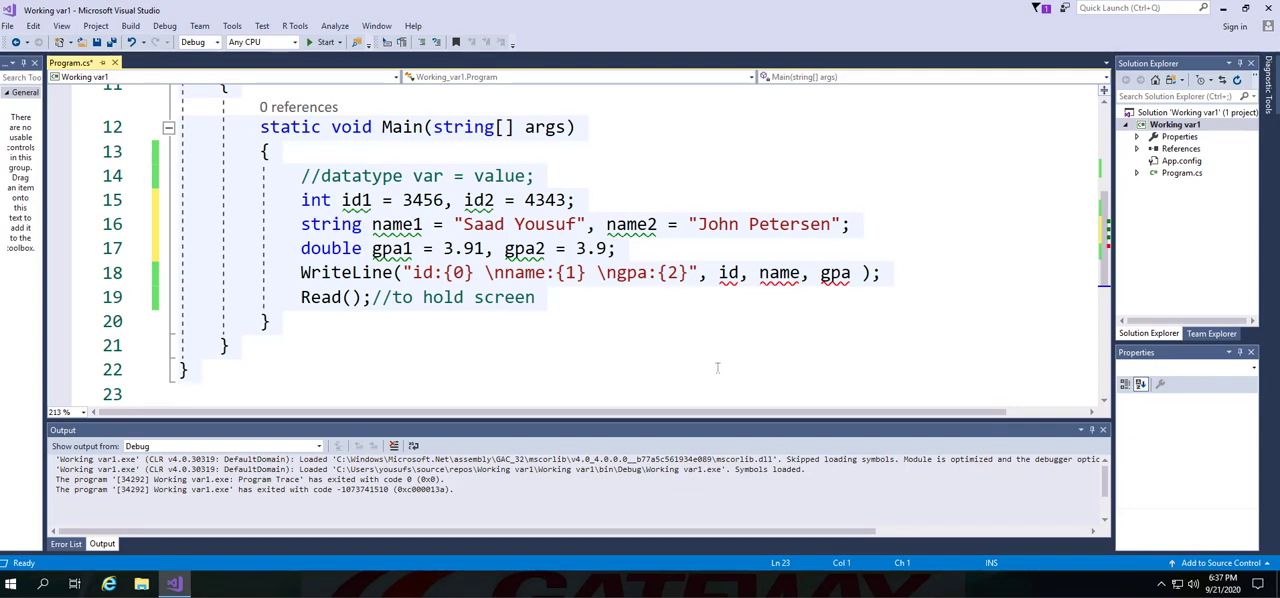
Edit the WriteLine arguments to id1, name1, gpa1 and move to the statement's end
click(180, 393)
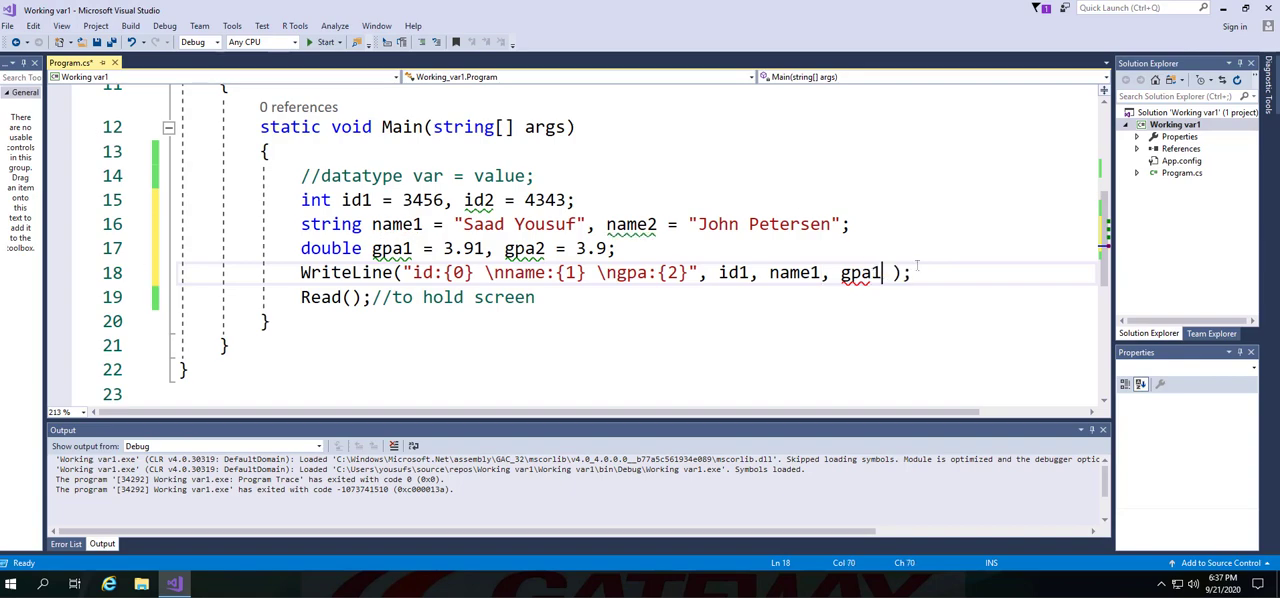
click(311, 272)
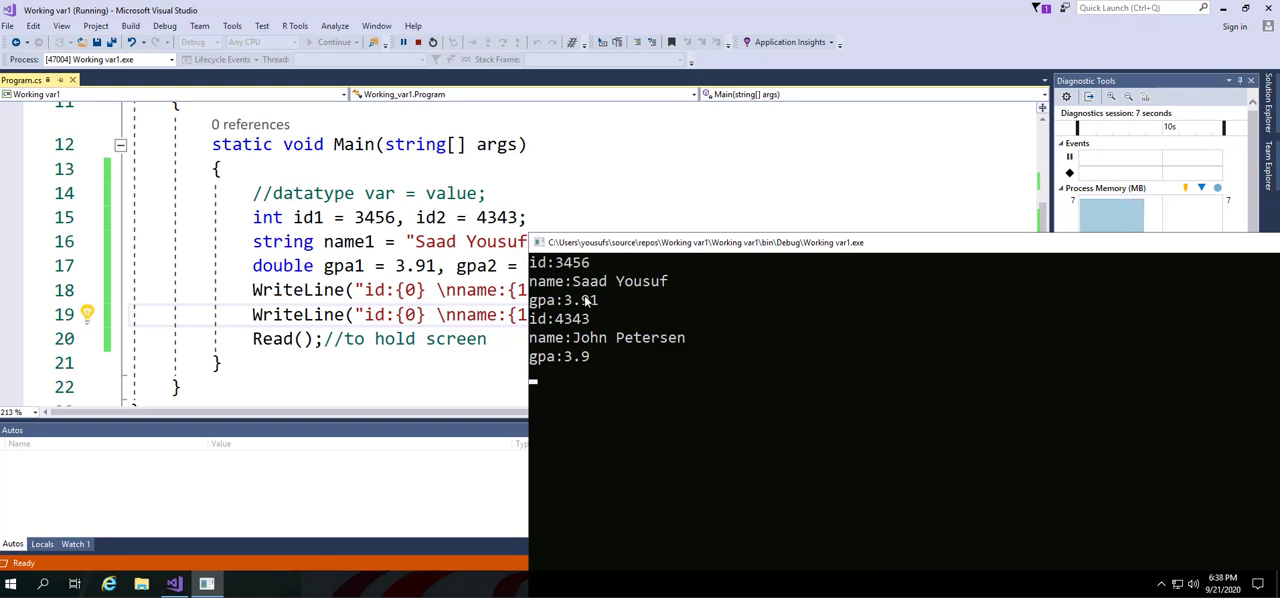
mouse_move(1222, 308)
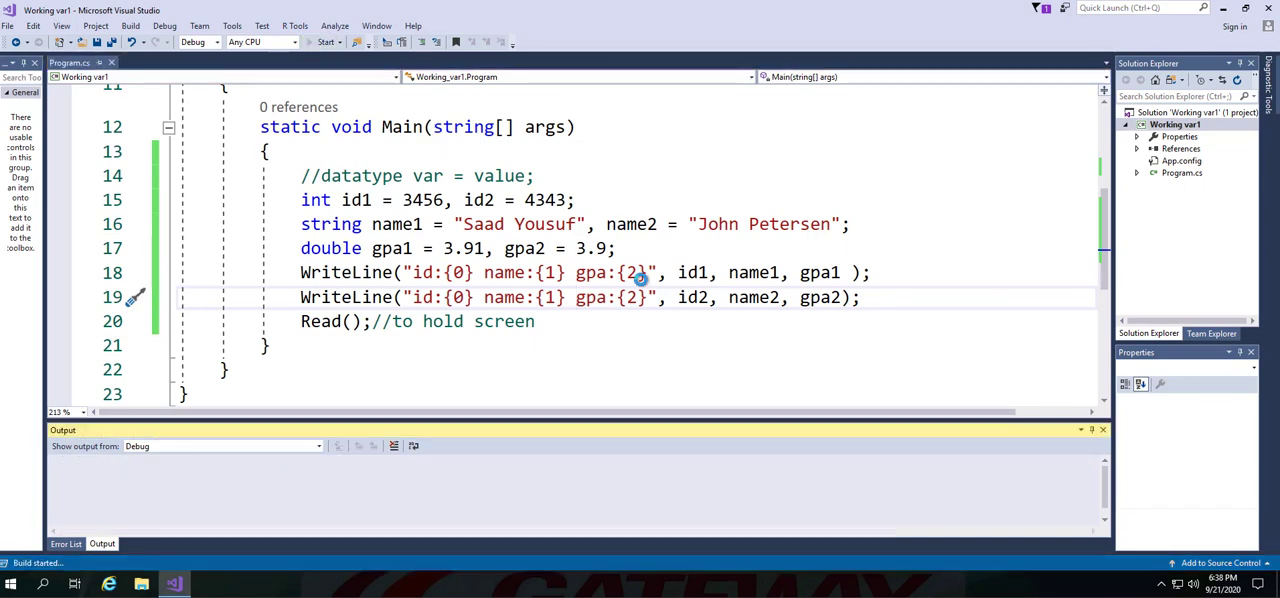
Run the program again after removing the \n escapes
click(325, 42)
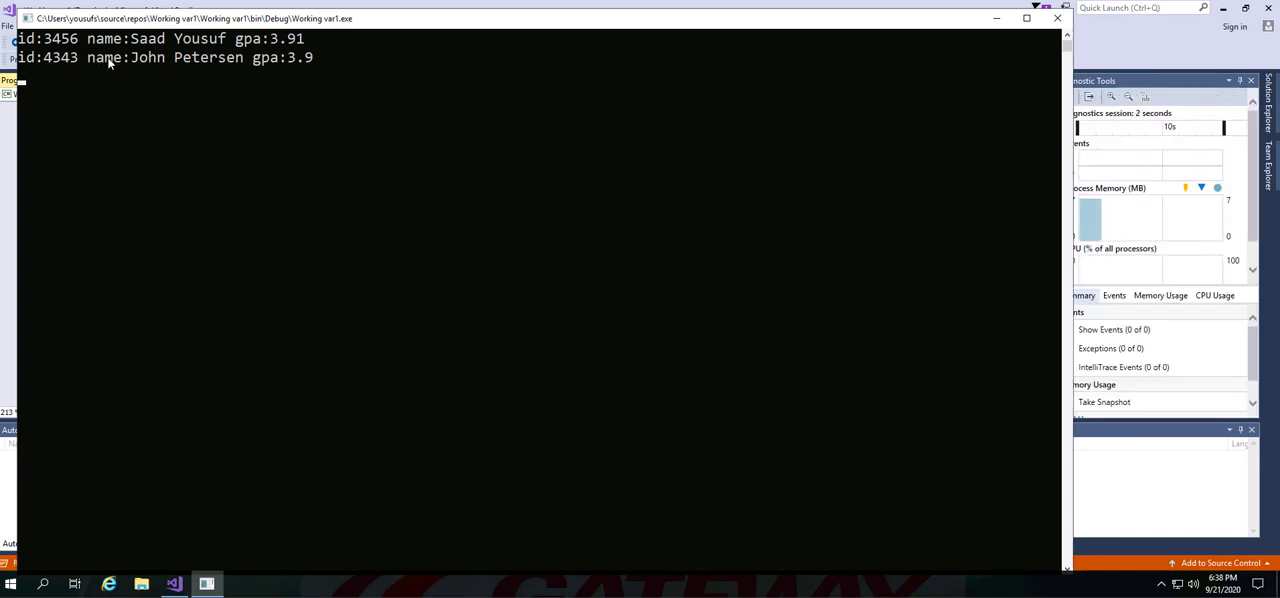
mouse_move(218, 63)
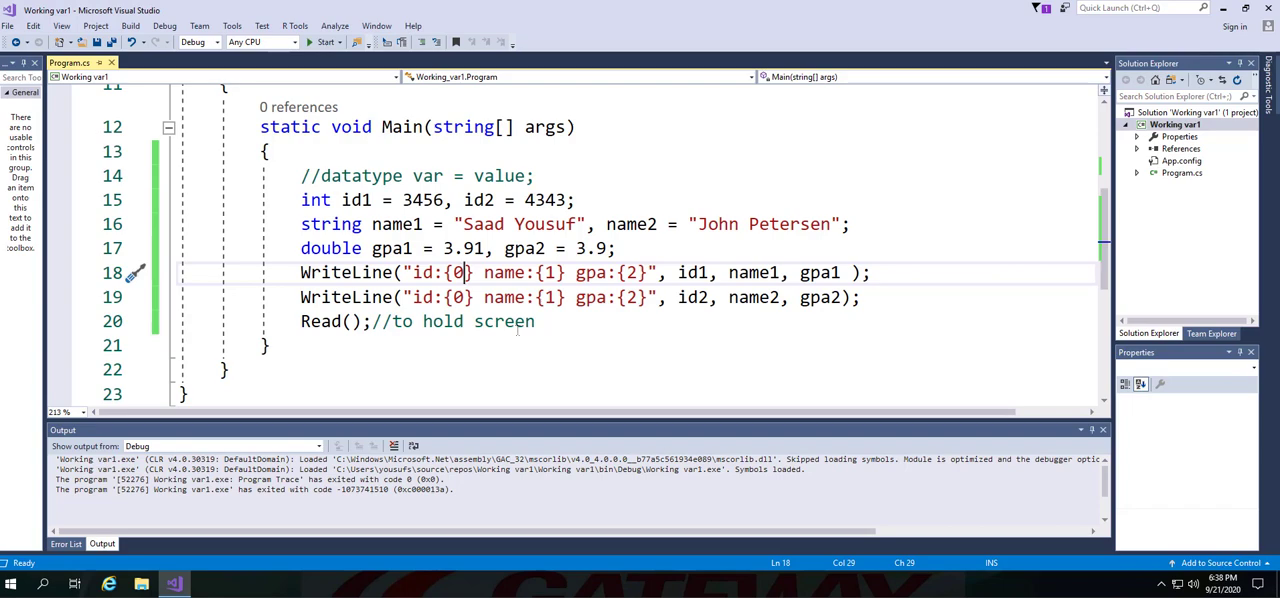
Set both format strings to "{0,-6} {1, -20} {2, 6}" and save the file
text(,)
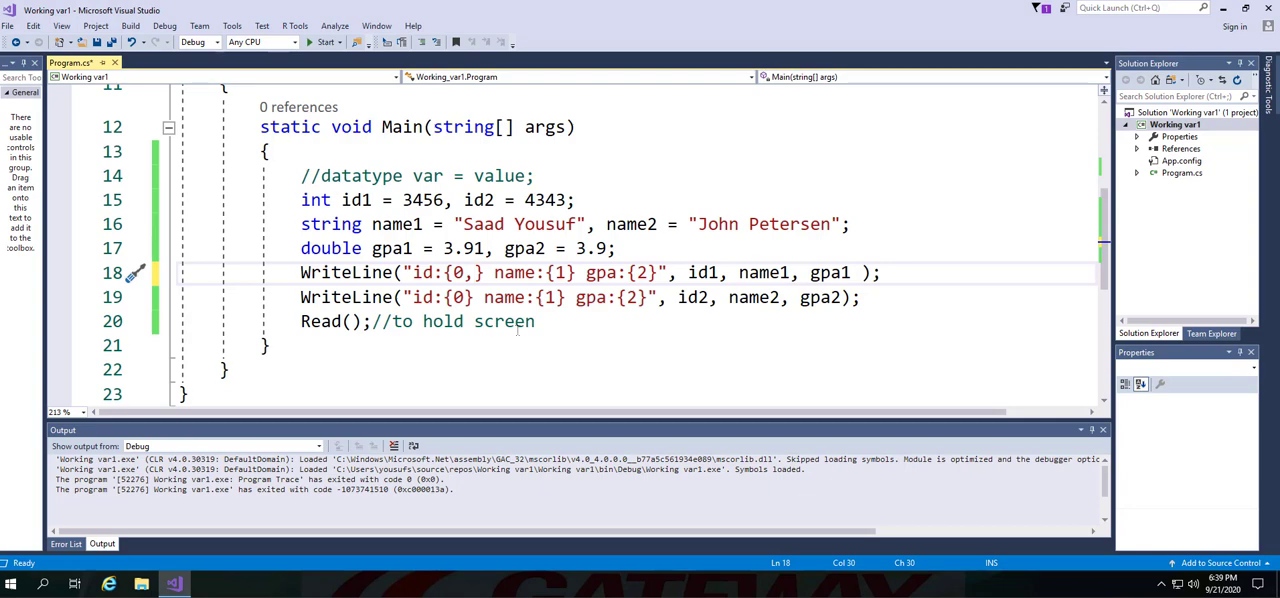
text(-)
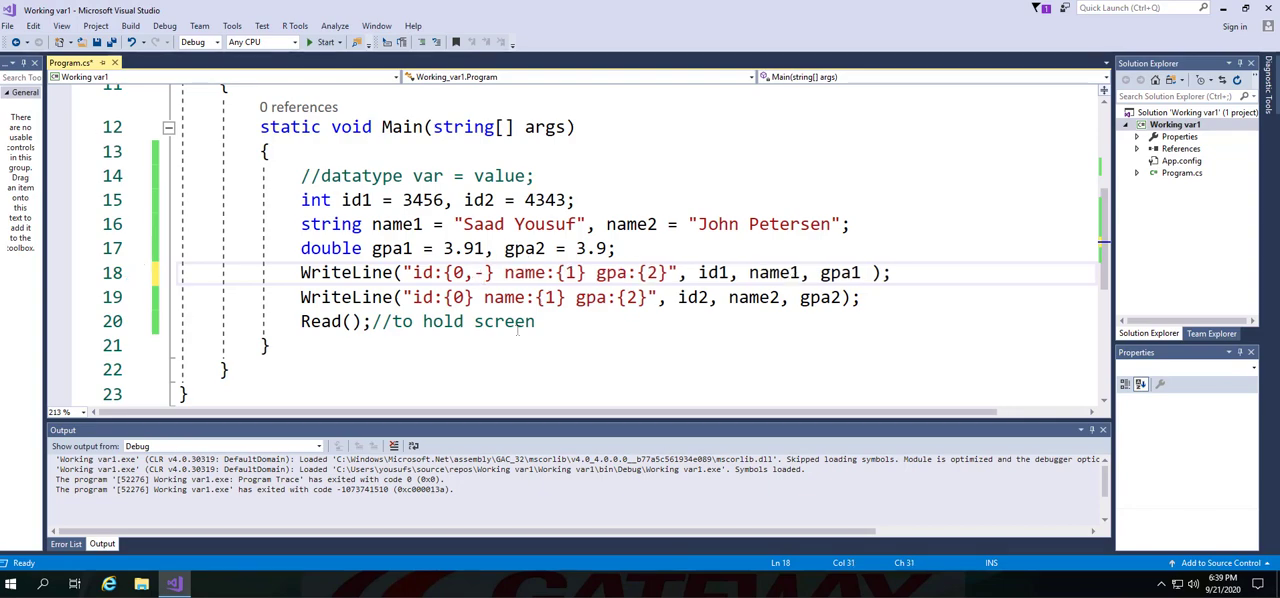
text(6)
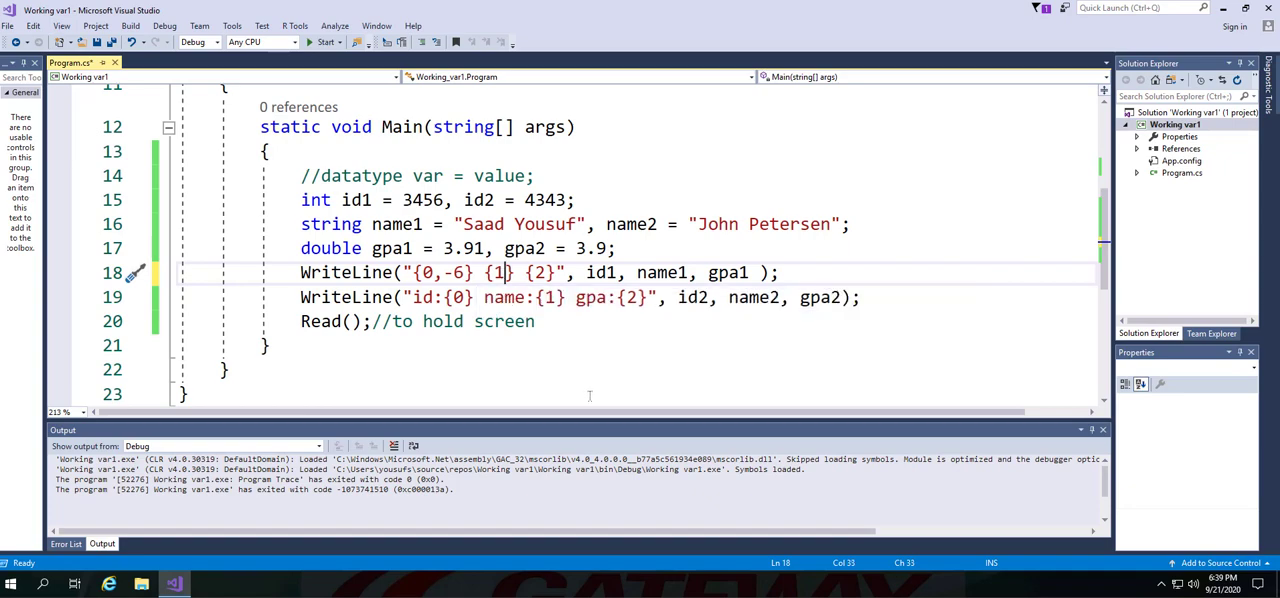
text(, -2)
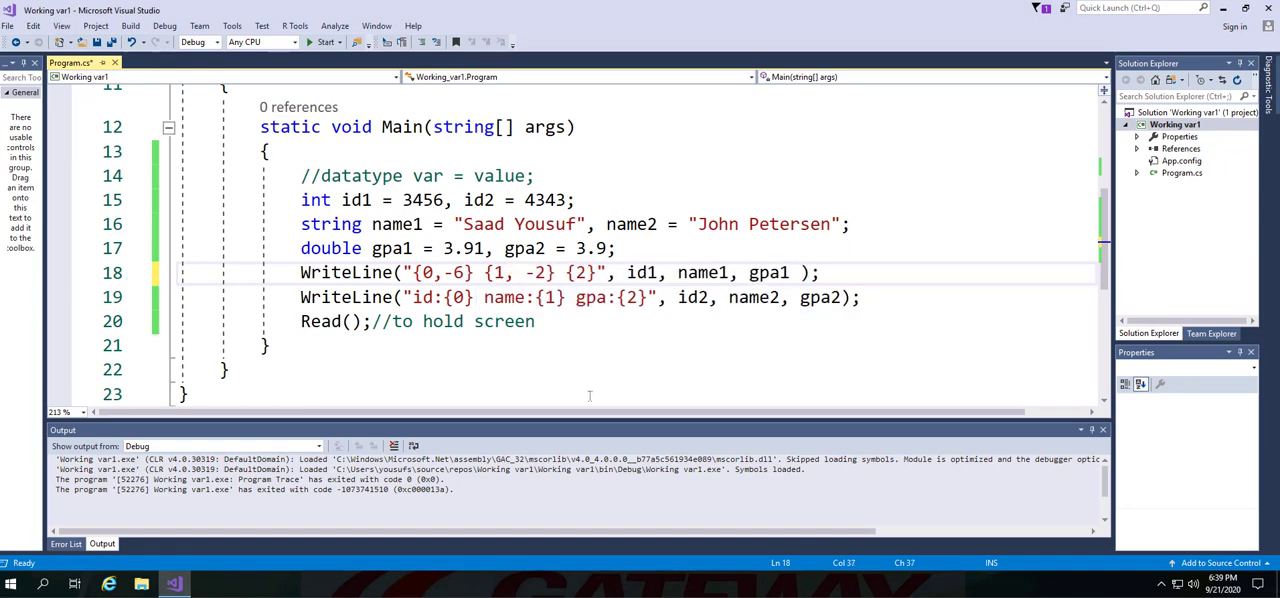
text(0)
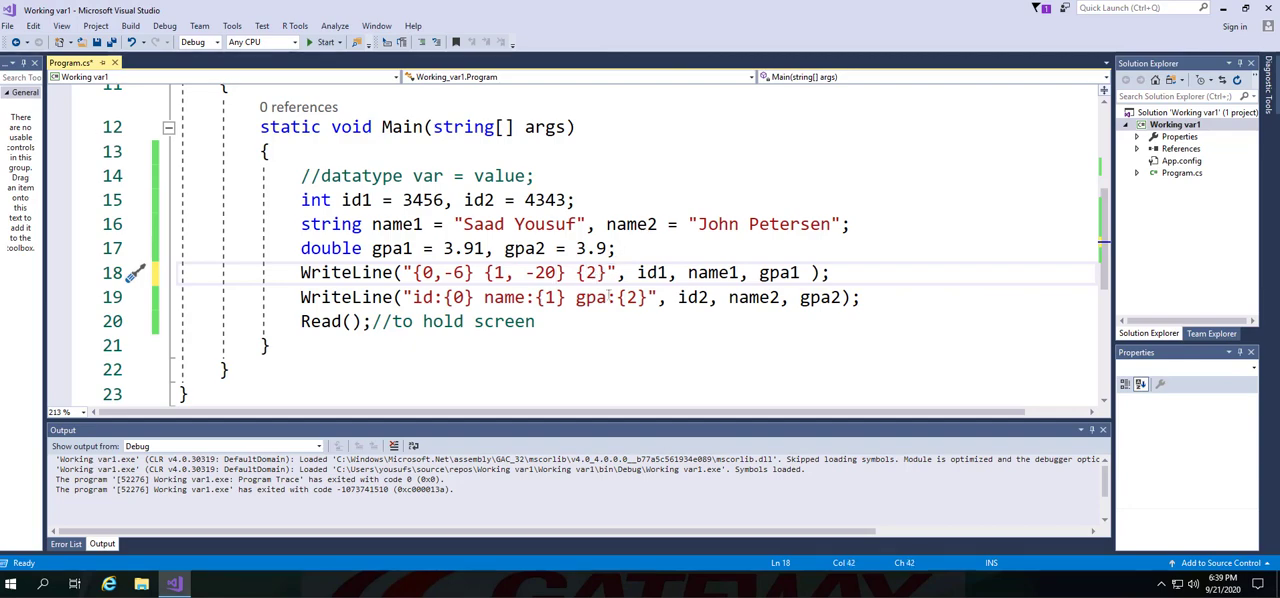
text(,)
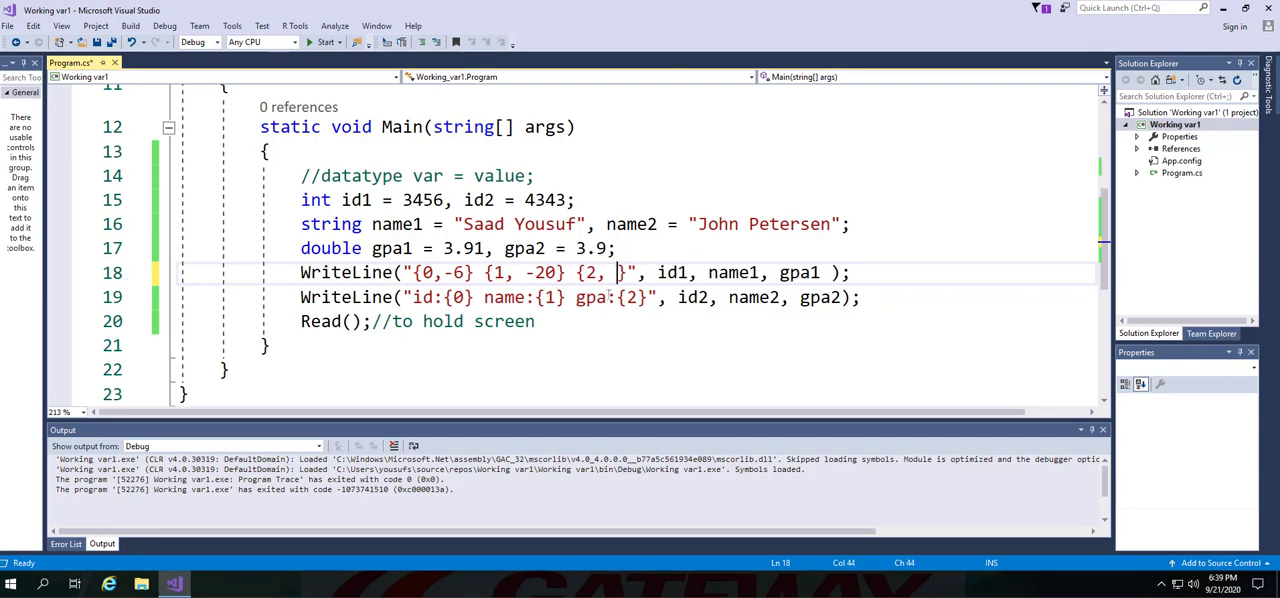
text(6)
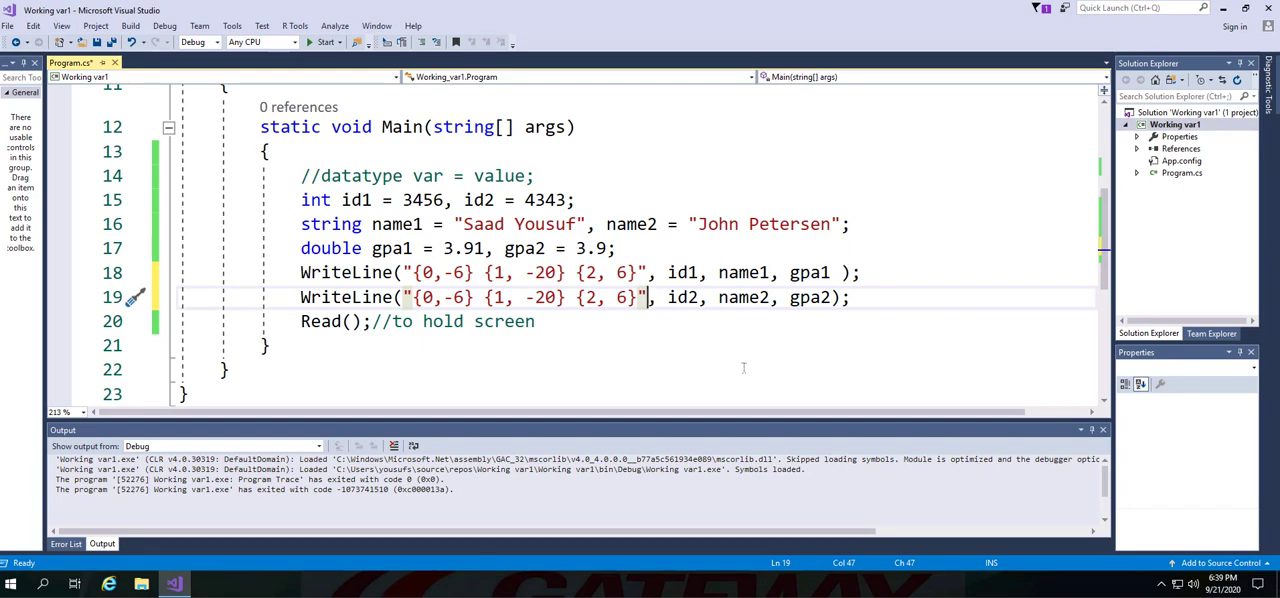
key(ctrl+s)
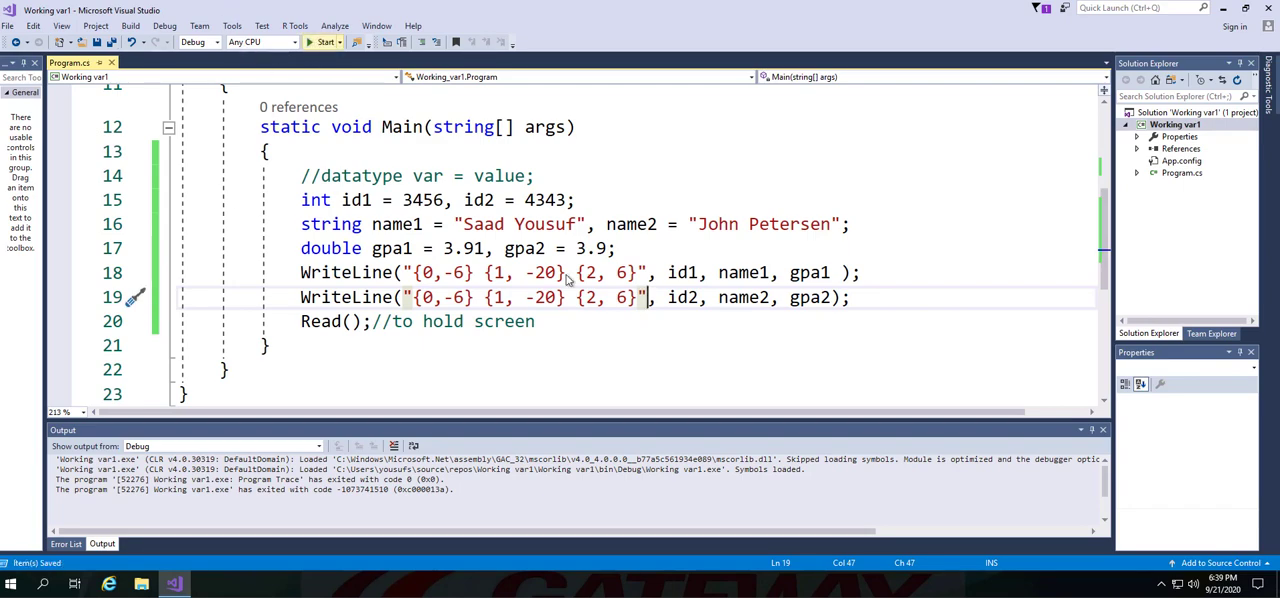
Run the program to verify left-aligned names and right-aligned GPAs in columns
click(322, 41)
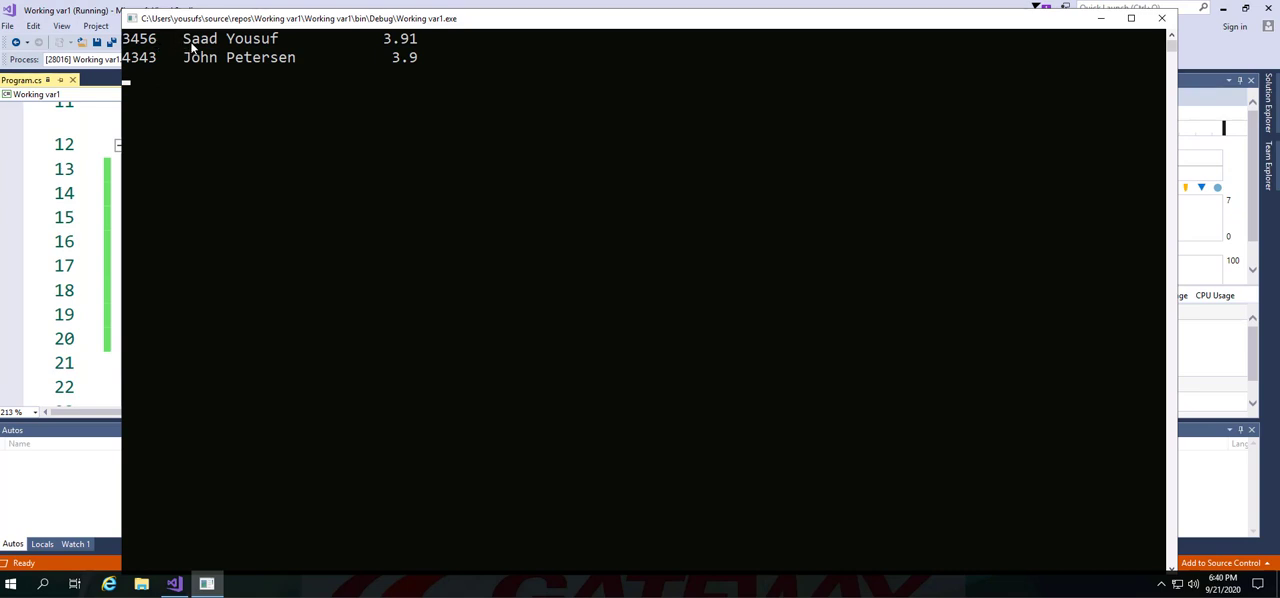
mouse_move(366, 45)
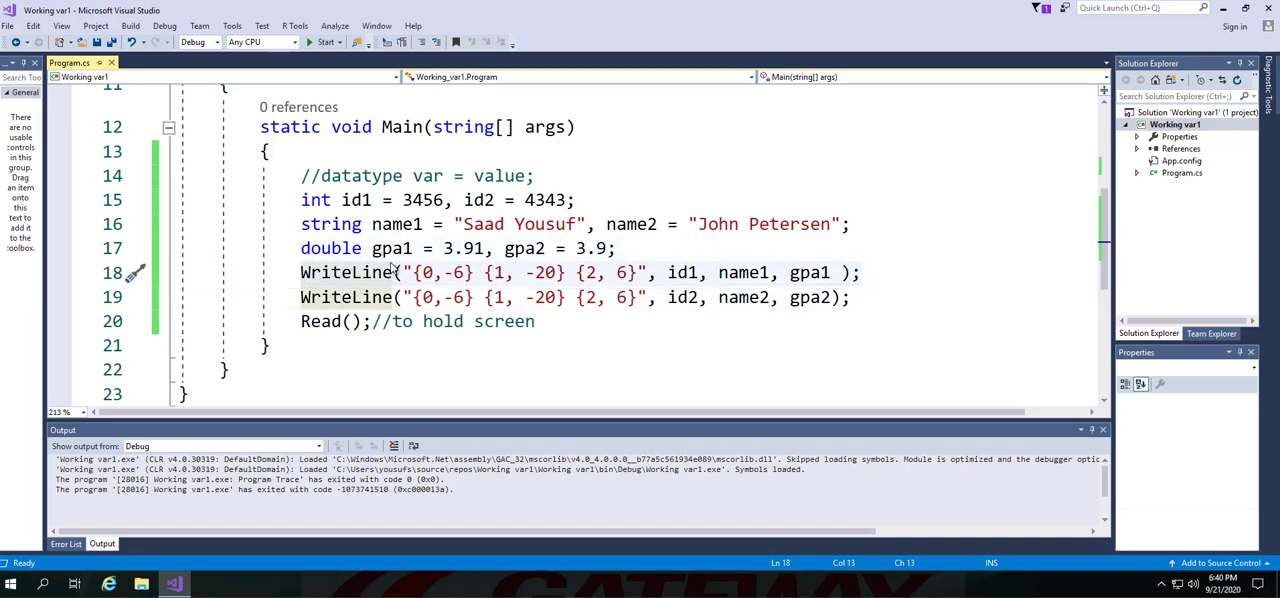
Duplicate the first WriteLine and change its arguments to "IDs", "Names", "GPAs"
click(620, 248)
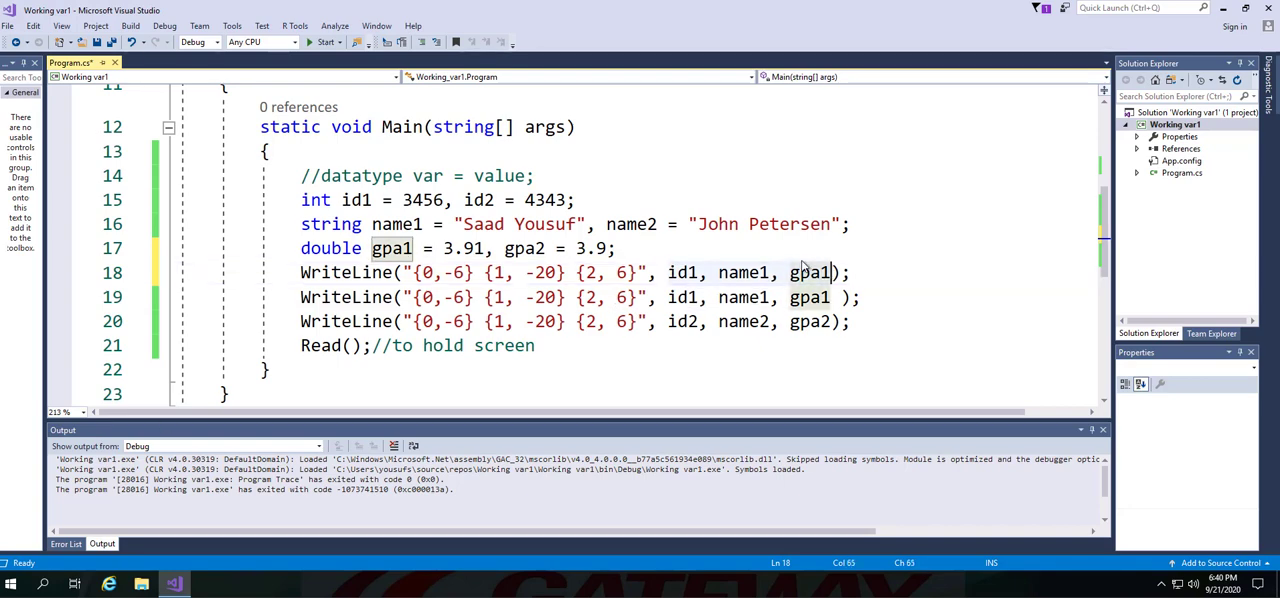
text("IDs", "Names", "GPAs")
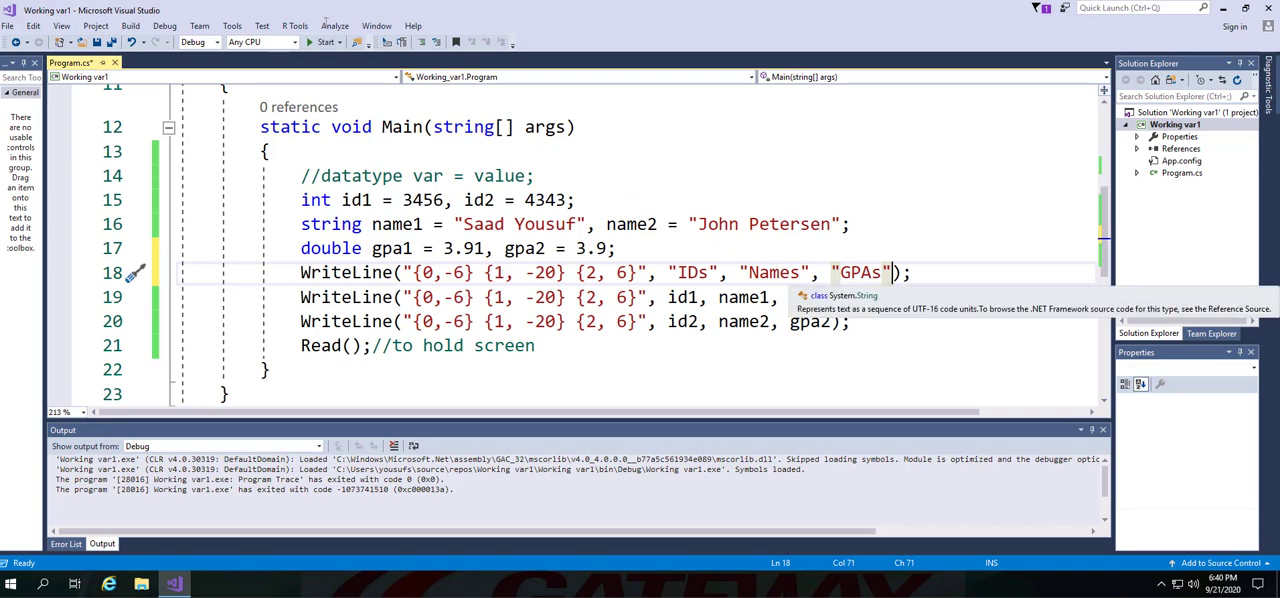